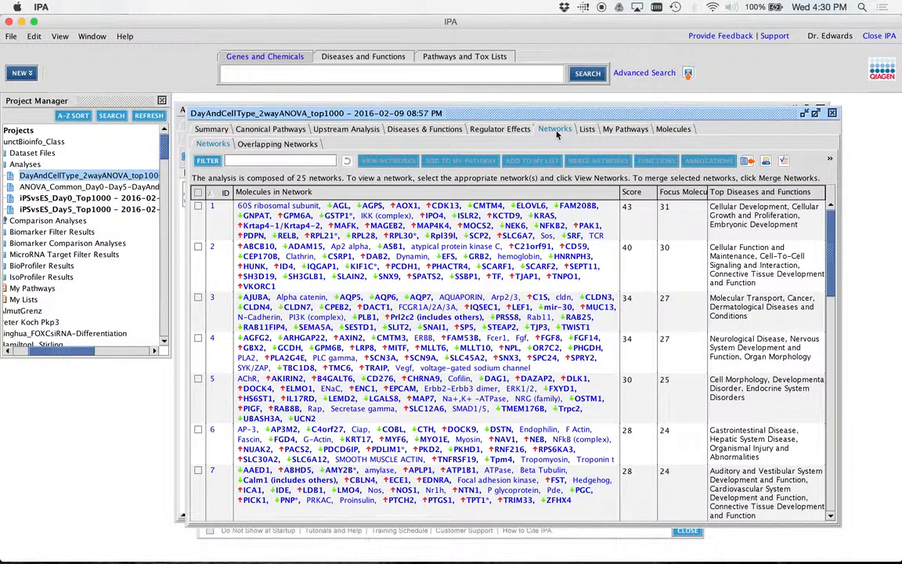
mouse_move(576, 327)
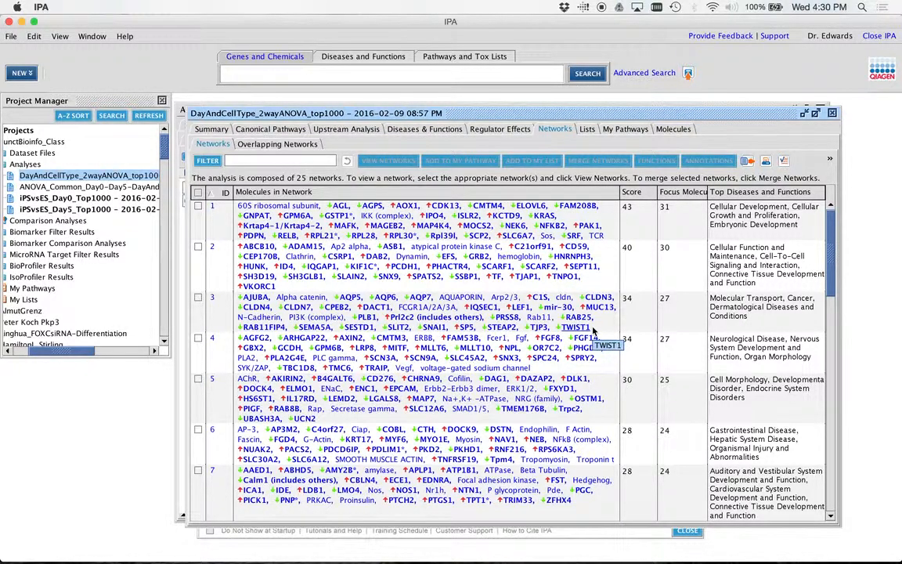
mouse_move(648, 332)
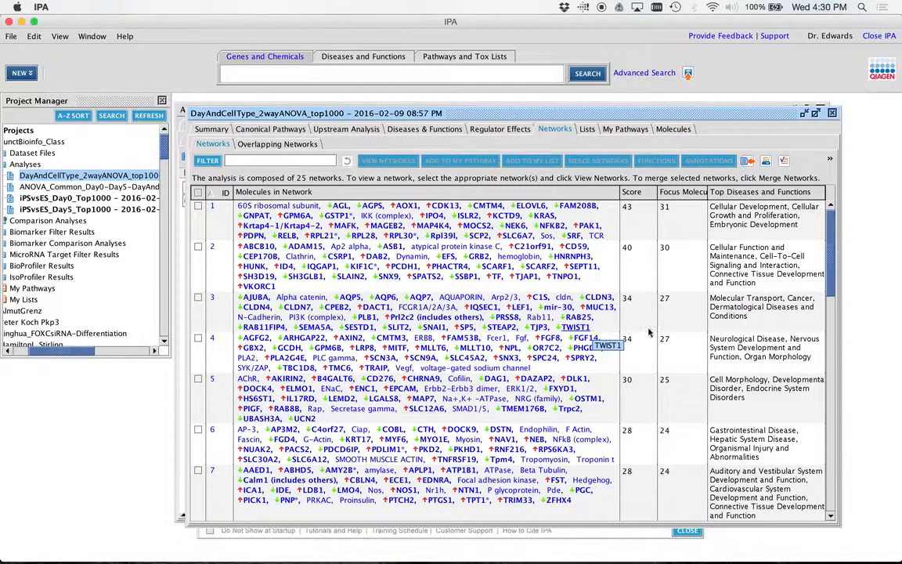
mouse_move(634, 236)
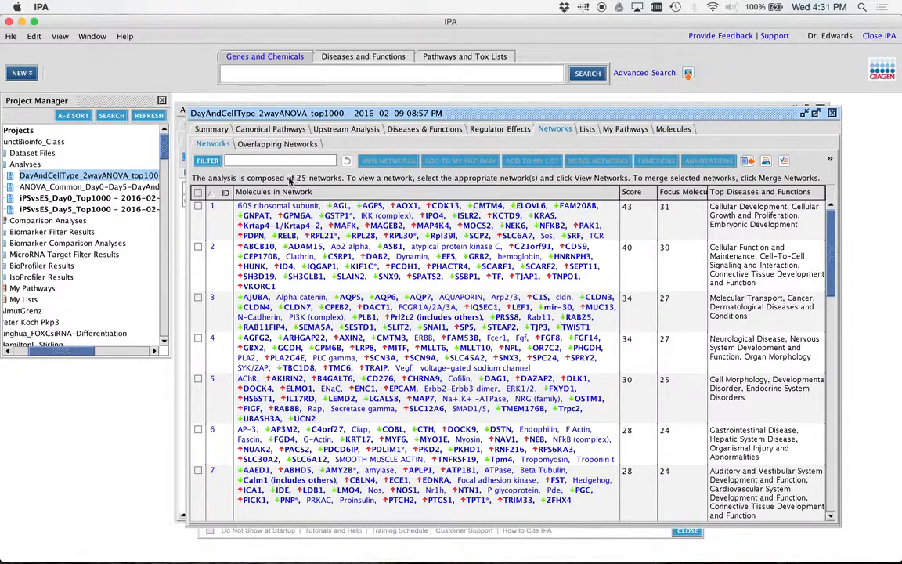
mouse_move(630, 219)
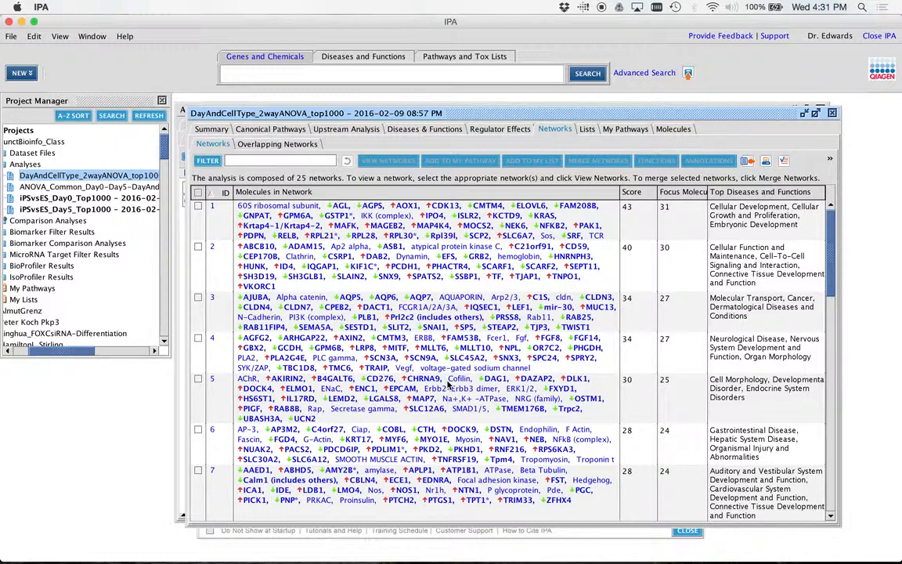
mouse_move(638, 241)
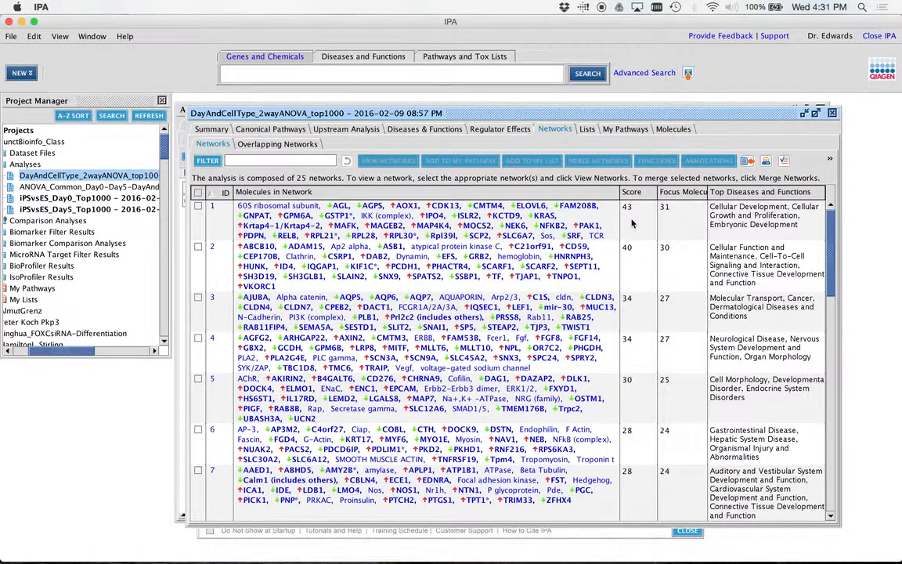
mouse_move(460, 281)
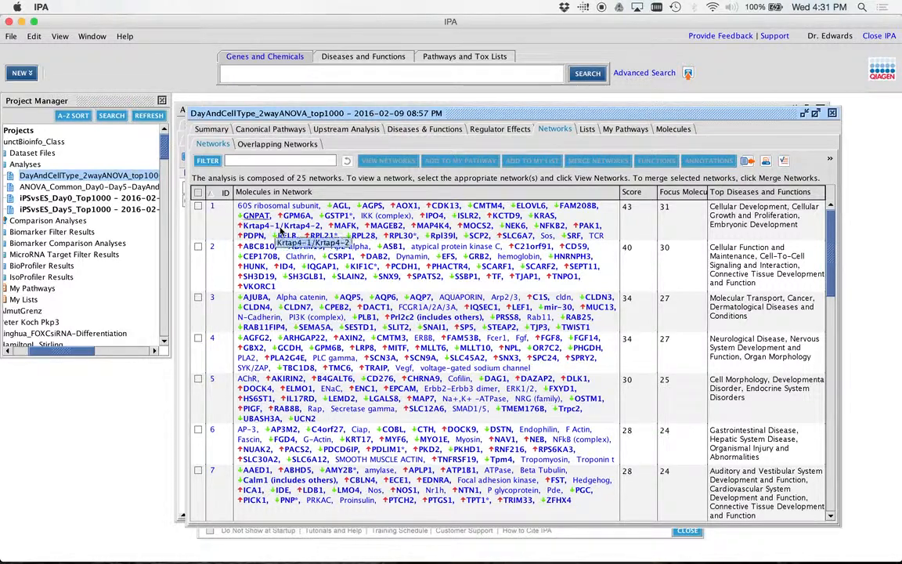
- Open Network 1 as a diagram and drag a few of its molecules to new positions
click(213, 206)
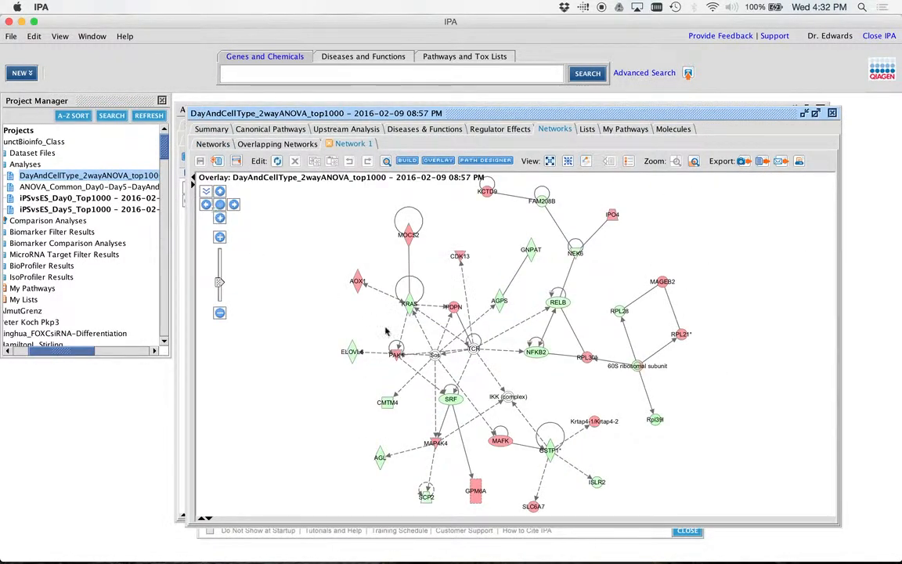
click(431, 338)
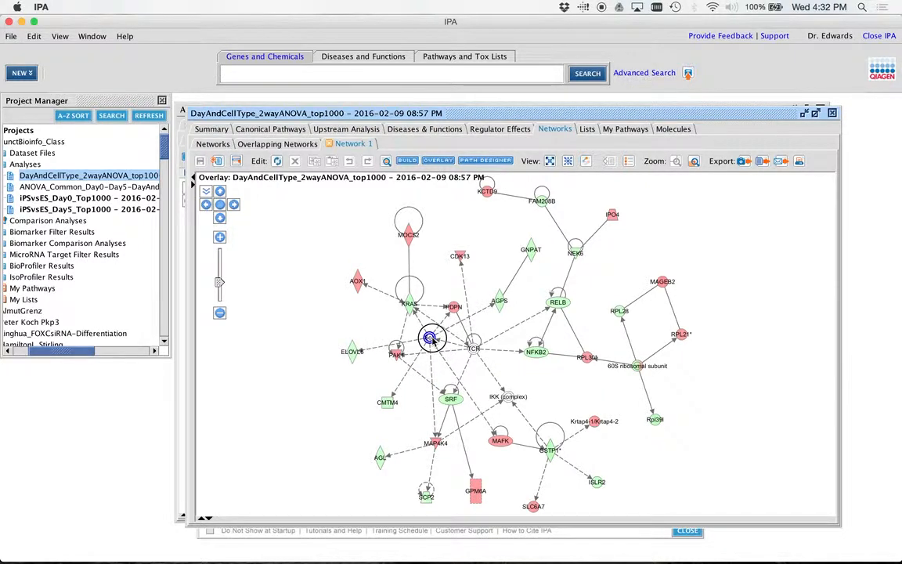
drag(430, 338, 454, 409)
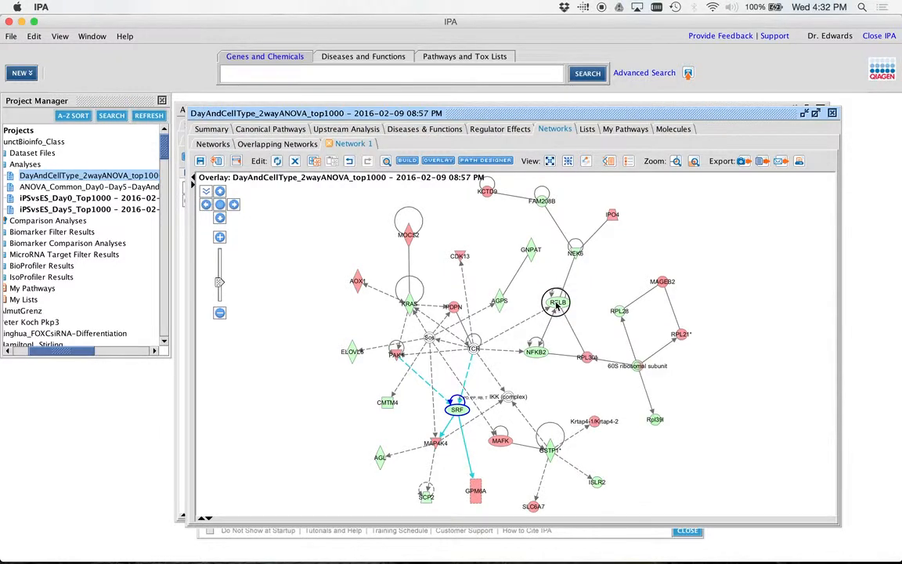
click(556, 301)
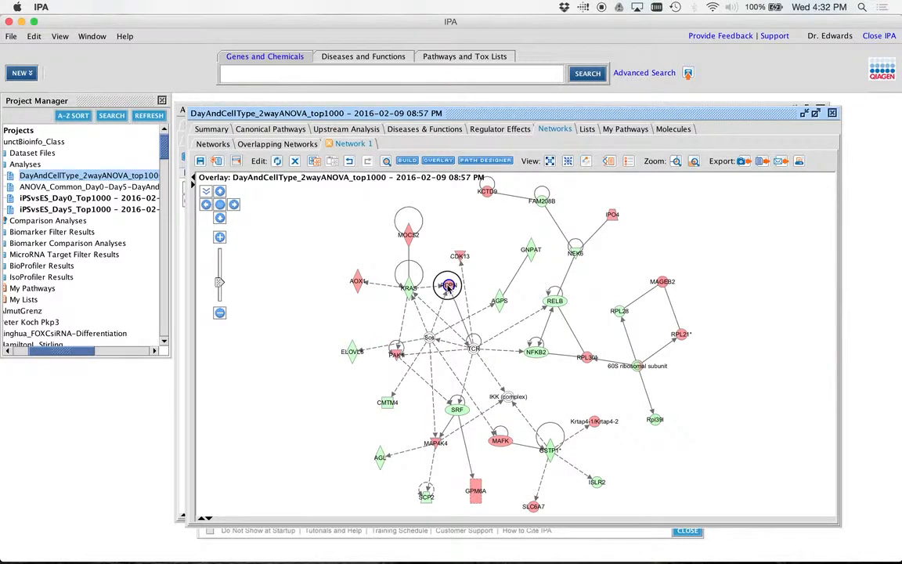
click(448, 286)
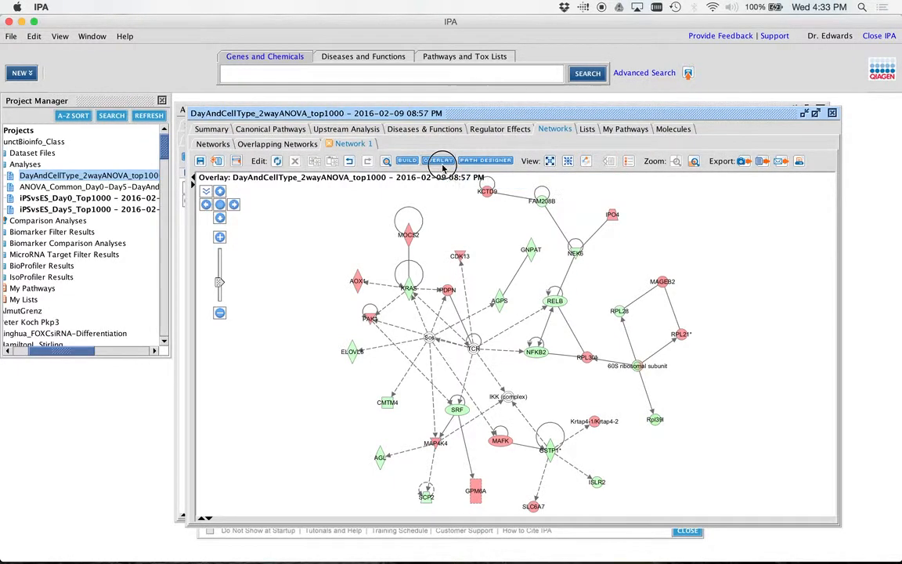
- Choose MAP (Molecule Activity Predictor) from Network 1's overlay tools
click(441, 160)
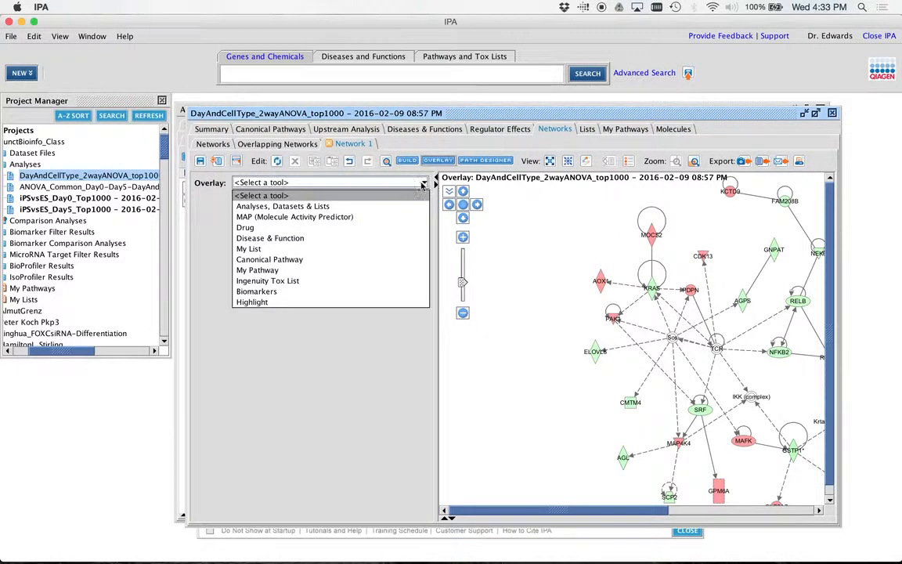
mouse_move(244, 227)
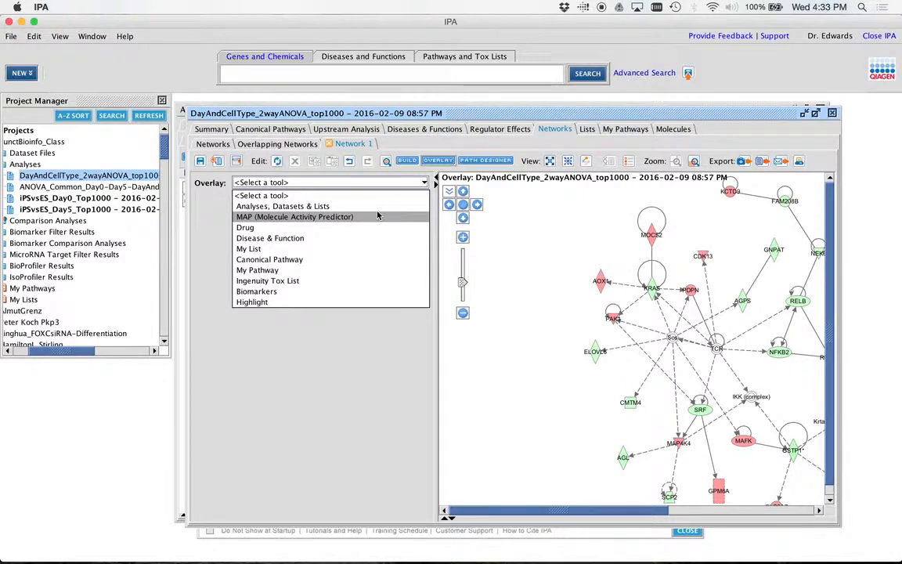
click(294, 216)
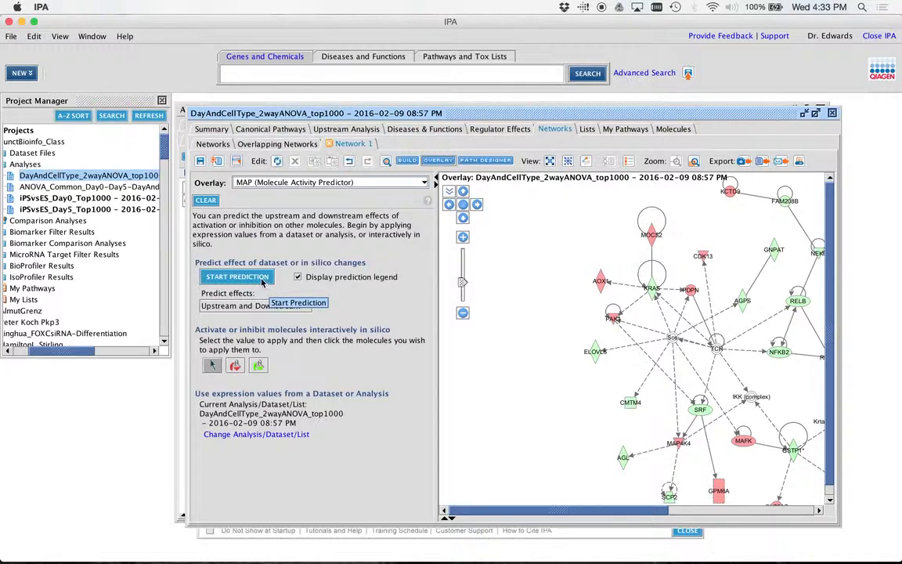
- Run the activity prediction on Network 1 and zoom into the MAP4K4 and SRF area
click(238, 275)
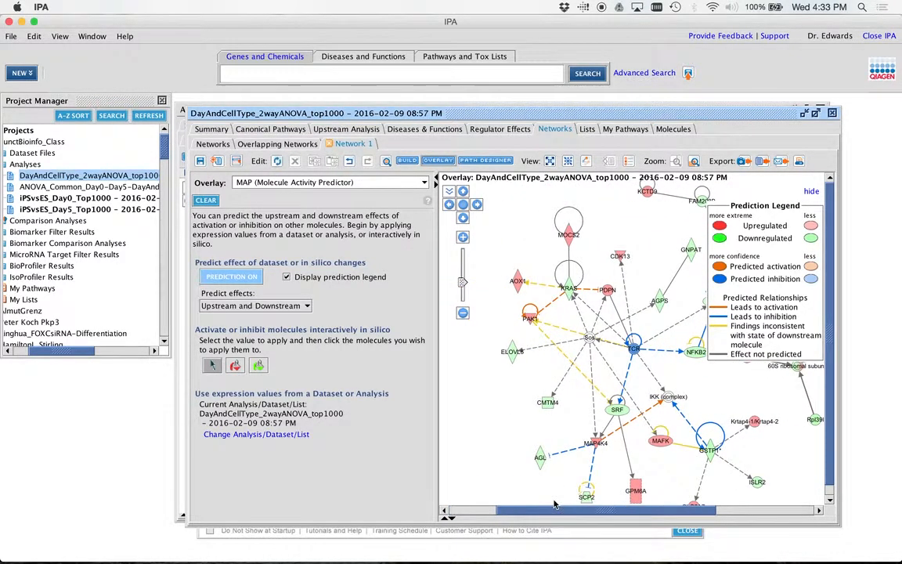
mouse_move(570, 288)
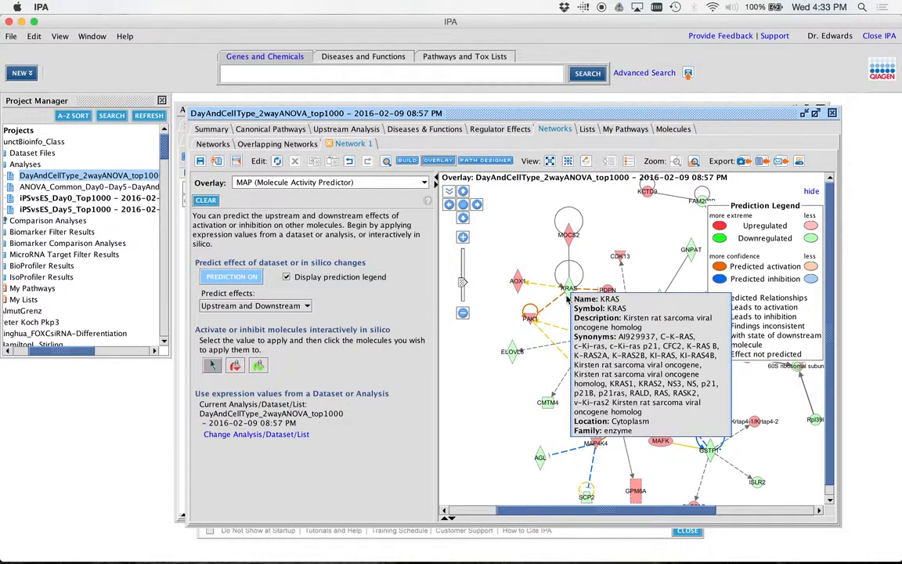
mouse_move(530, 316)
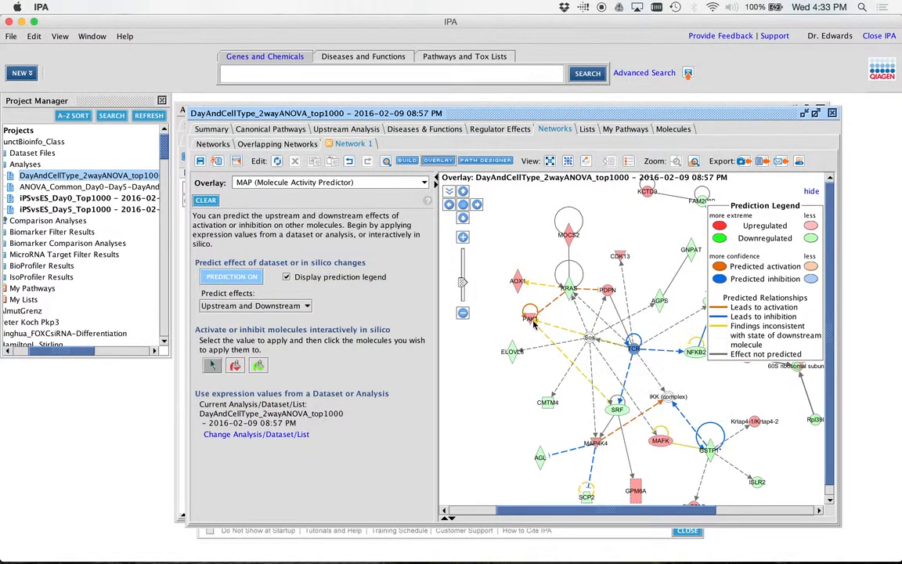
mouse_move(551, 304)
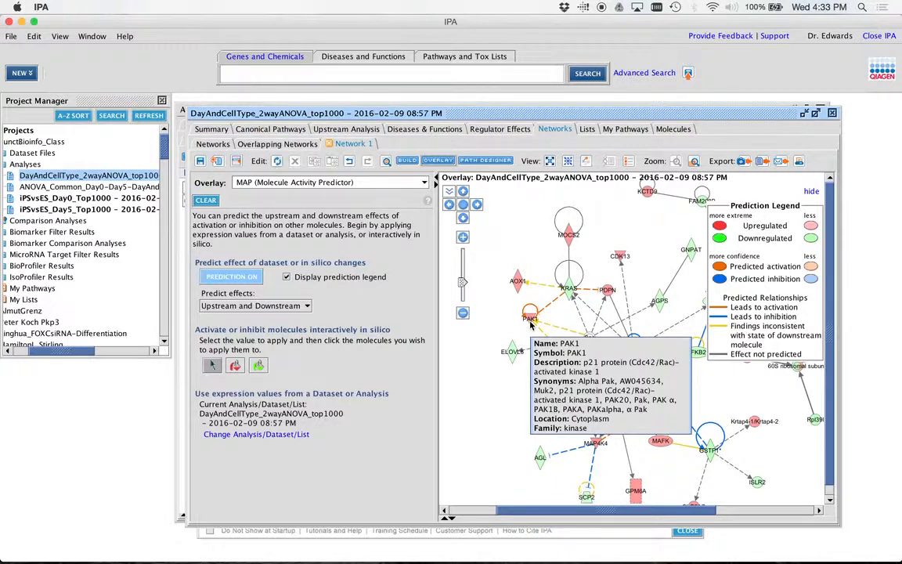
mouse_move(632, 348)
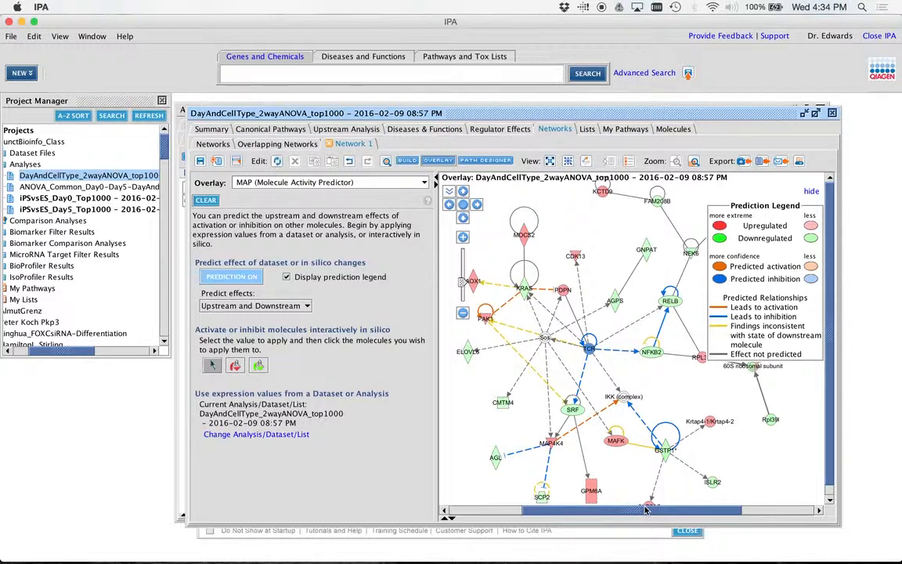
mouse_move(801, 497)
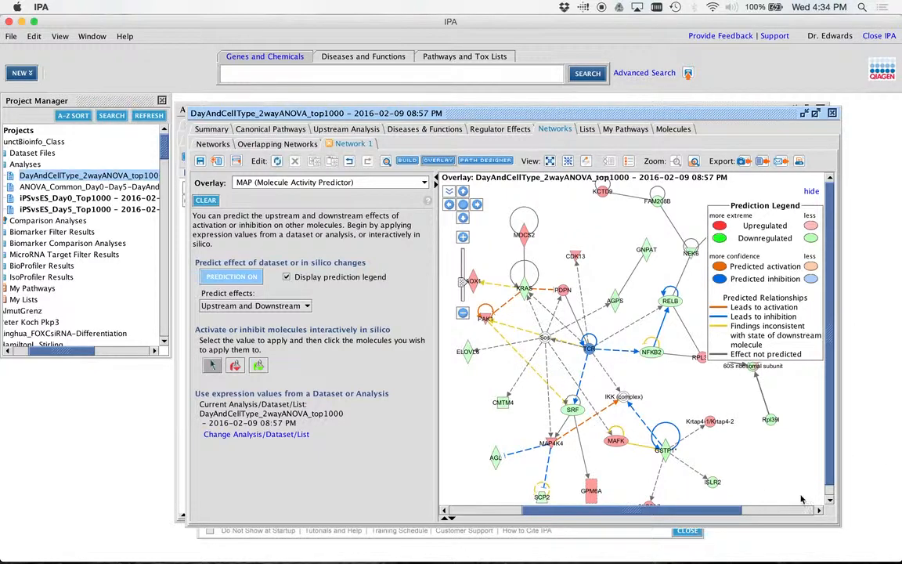
mouse_move(544, 341)
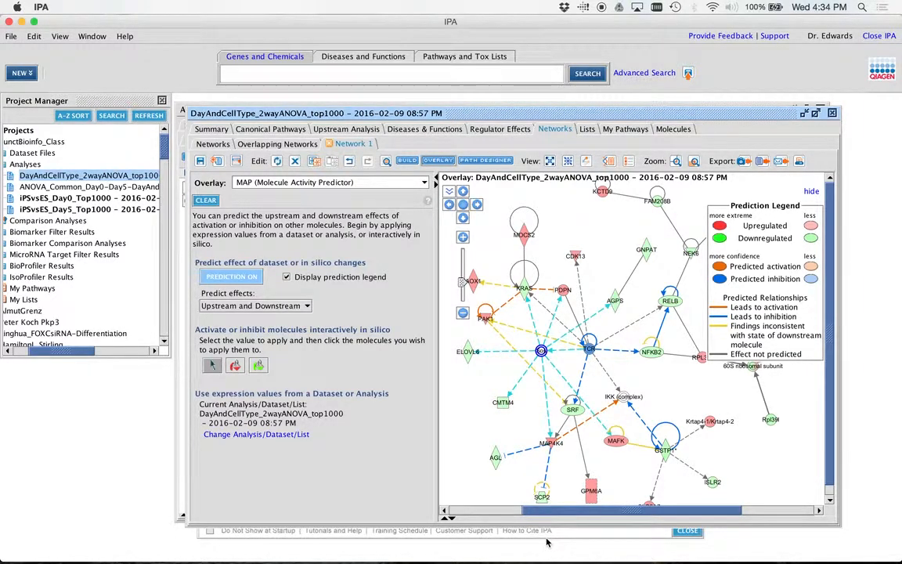
mouse_move(681, 401)
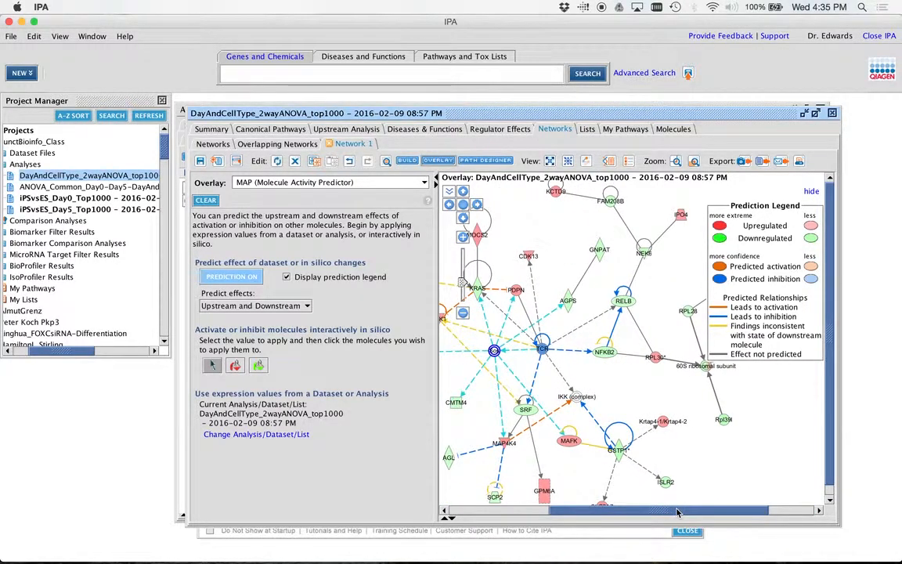
drag(676, 510, 642, 511)
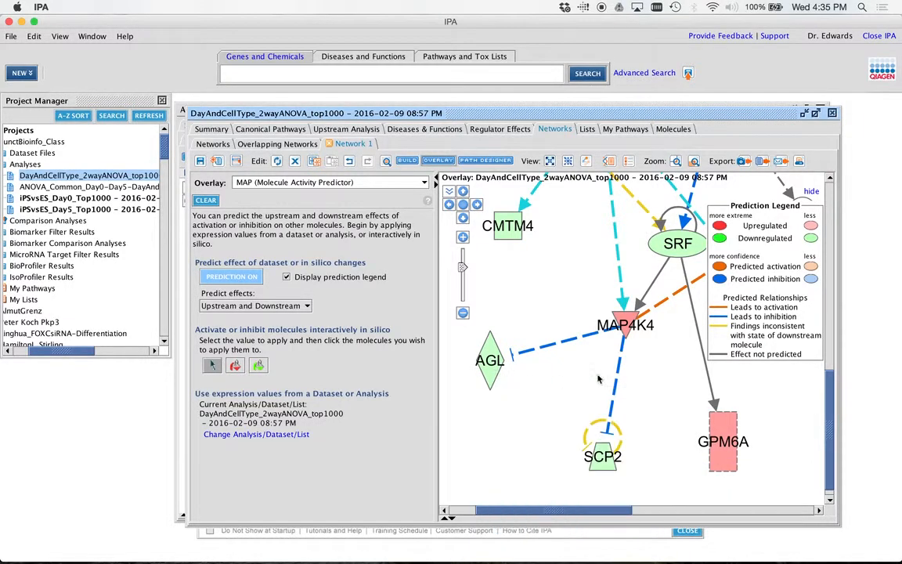
mouse_move(626, 324)
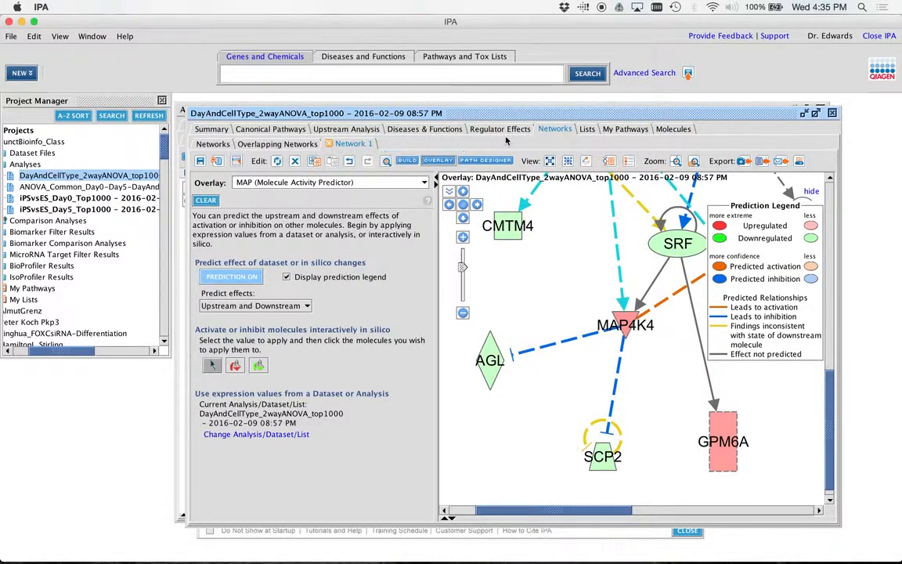
mouse_move(479, 256)
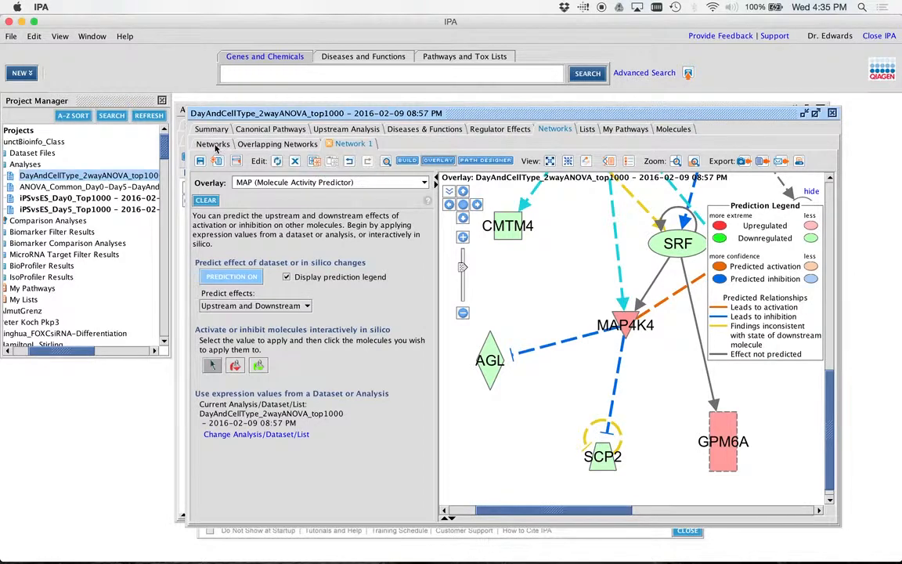
- Return to the analysis's list of 25 networks
click(213, 144)
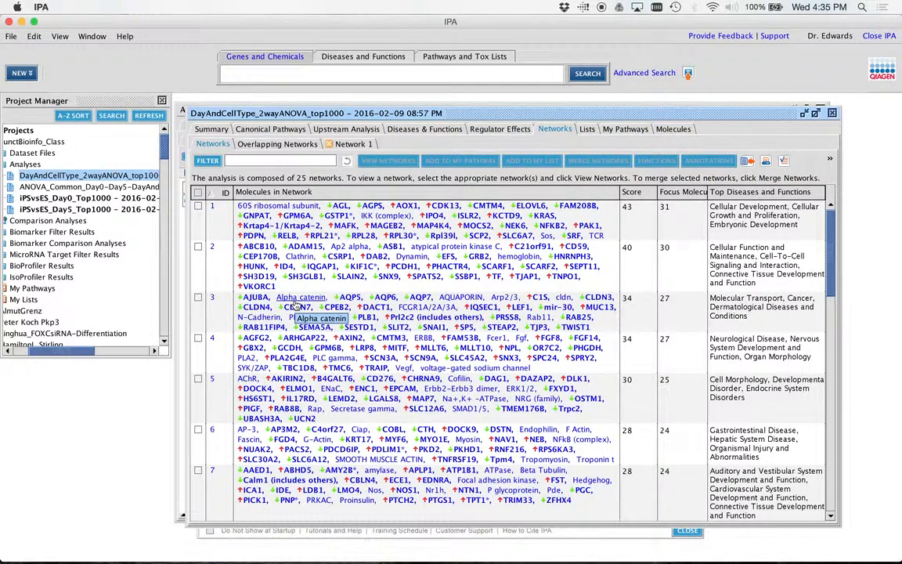
mouse_move(232, 263)
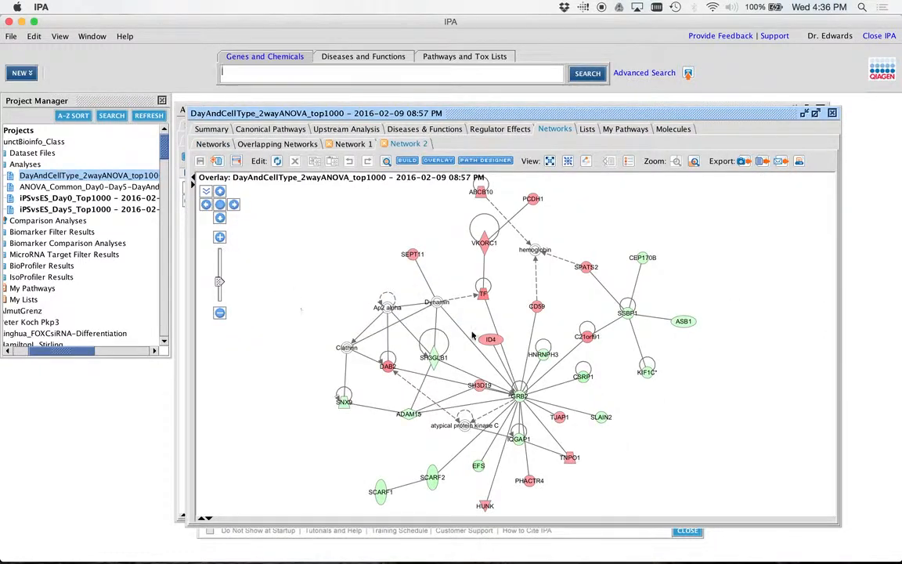
- Enlarge the Network 2 diagram around GRB2, ID4 and SH3D19
click(442, 392)
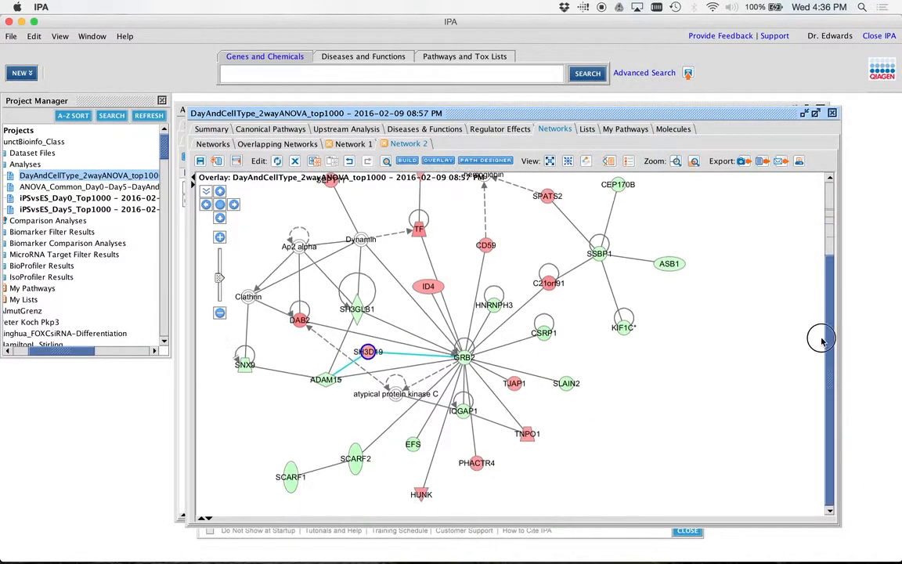
mouse_move(493, 319)
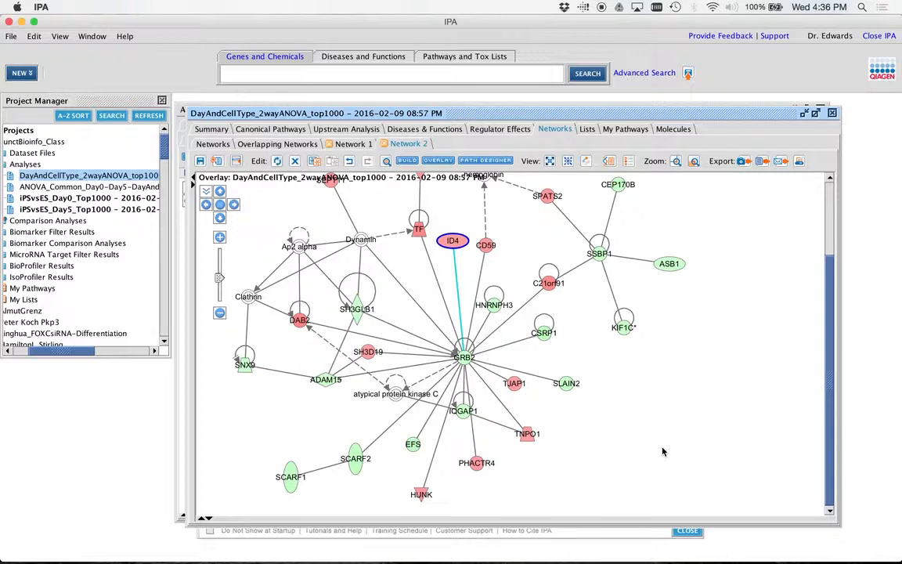
mouse_move(153, 327)
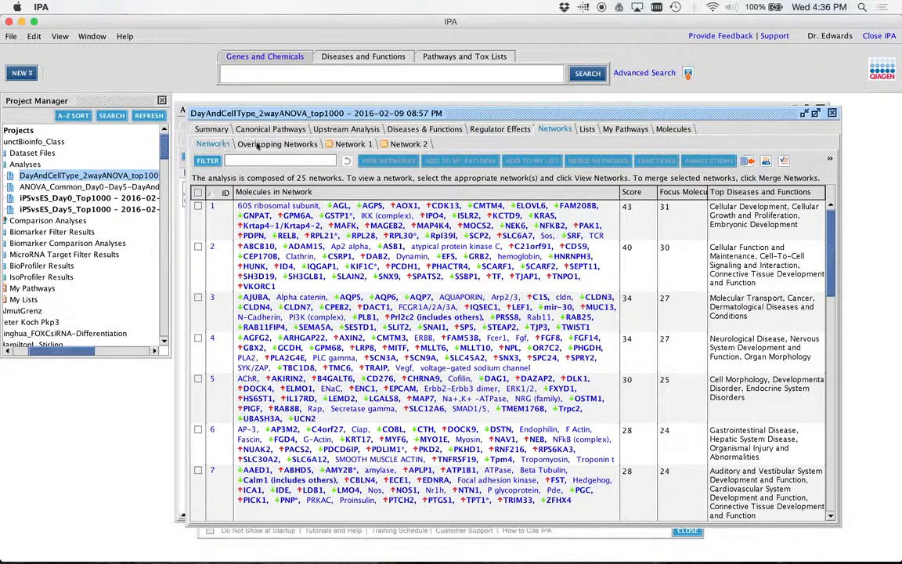
mouse_move(748, 266)
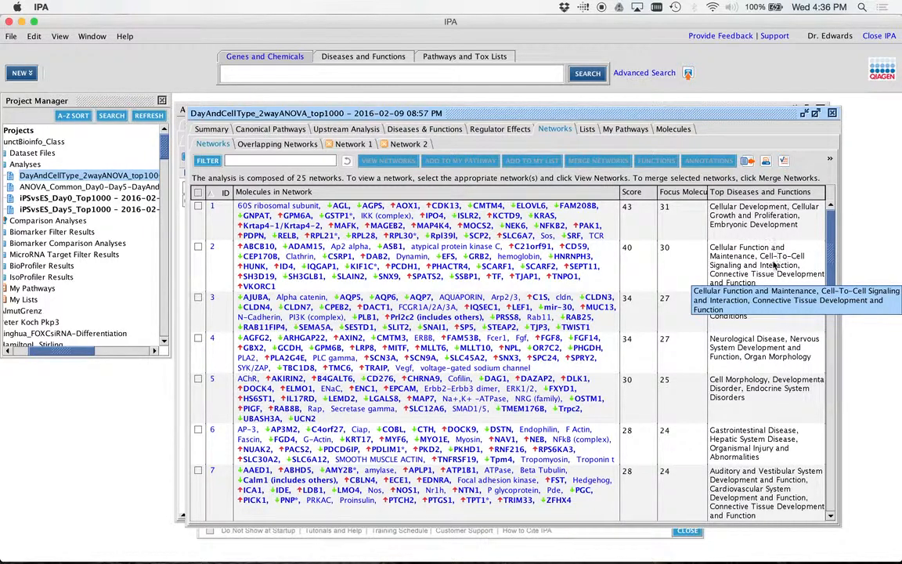
mouse_move(744, 279)
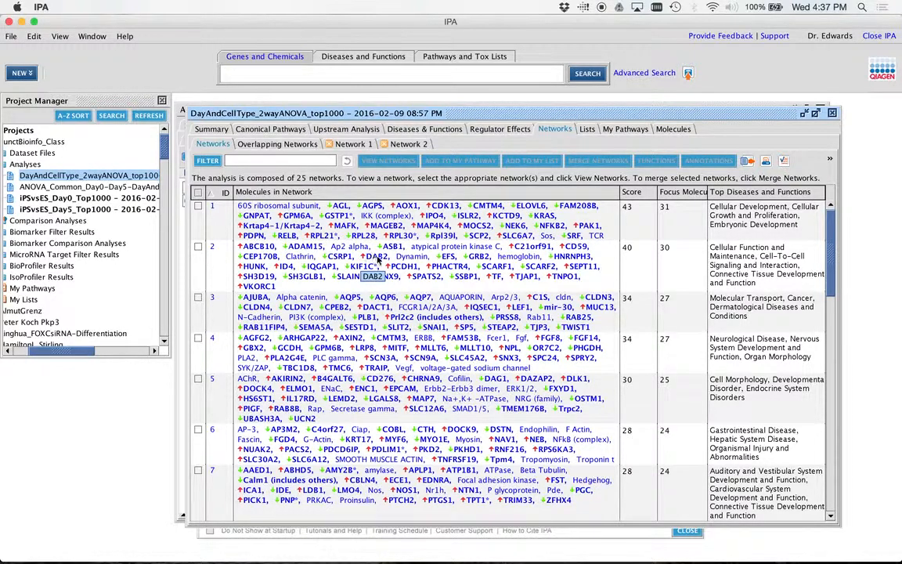
mouse_move(414, 245)
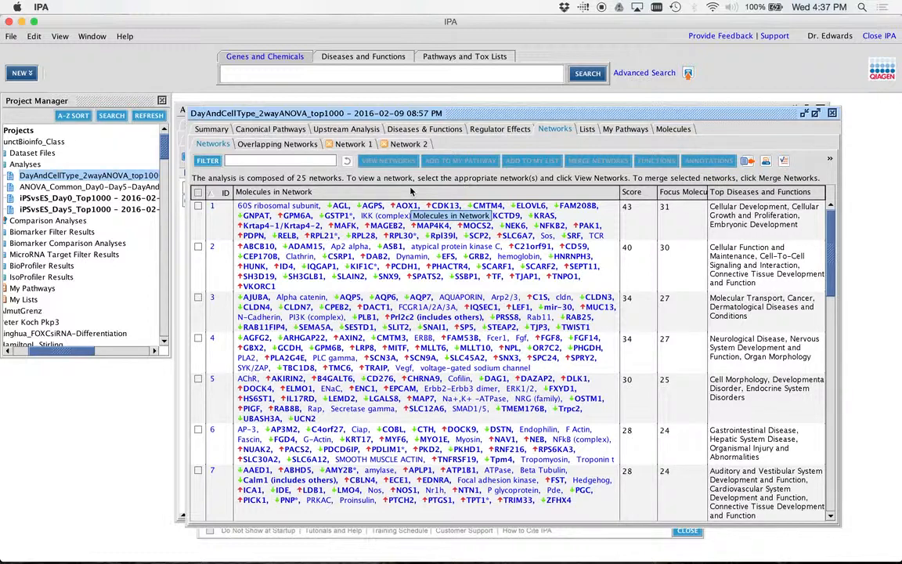
mouse_move(270, 128)
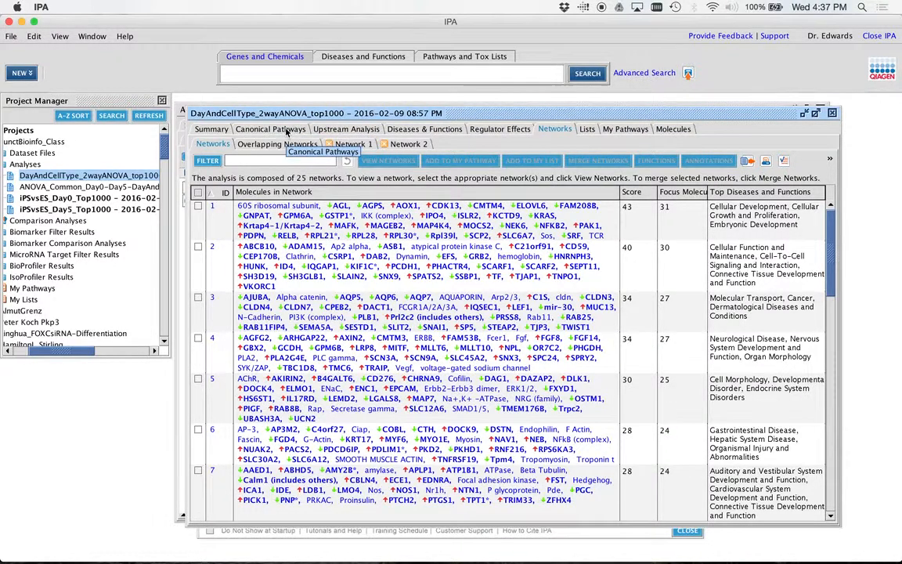
click(270, 128)
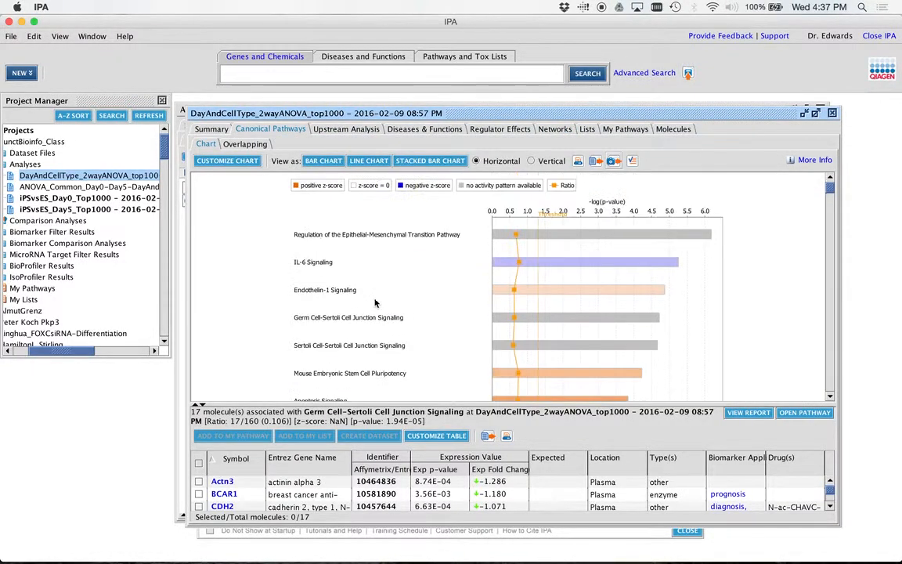
mouse_move(603, 234)
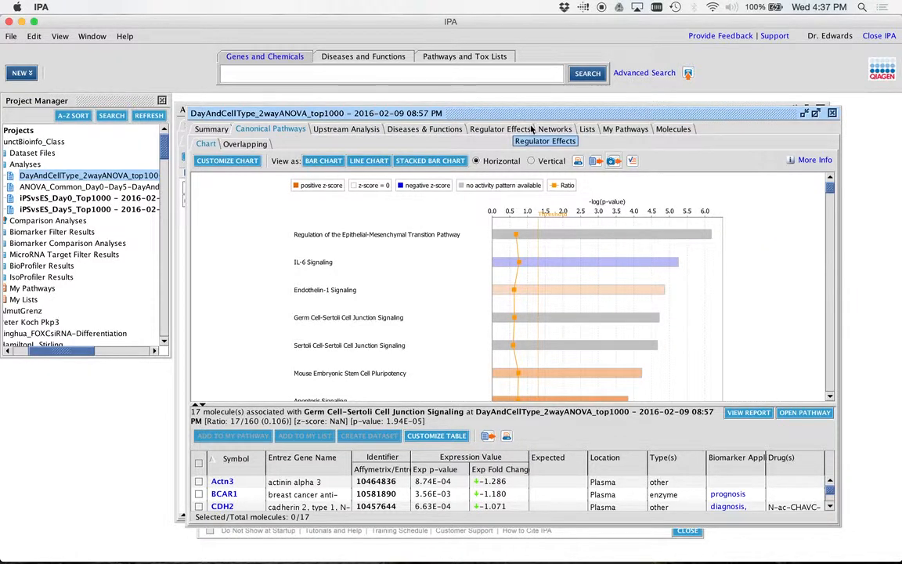
click(554, 128)
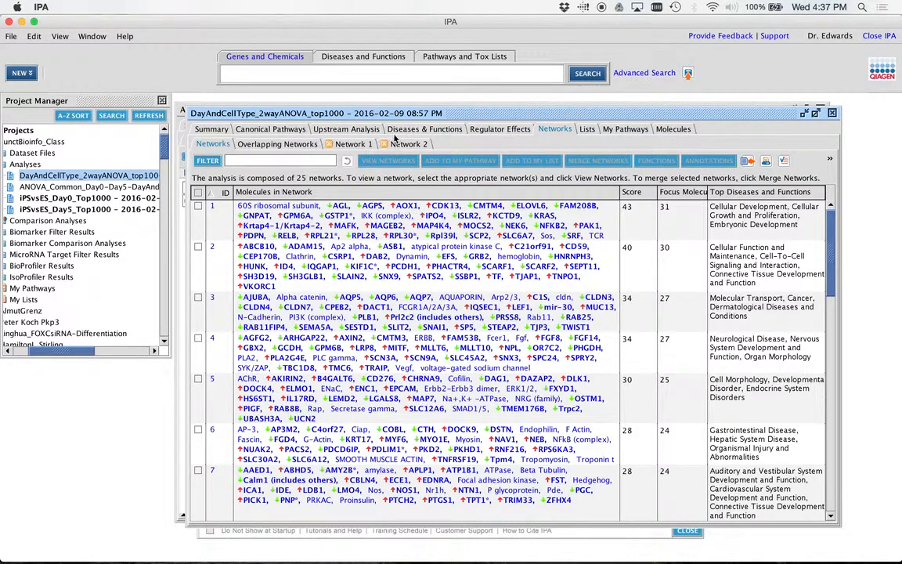
- Bring Network 2 back into view and select its GRB2 hub molecule
click(409, 144)
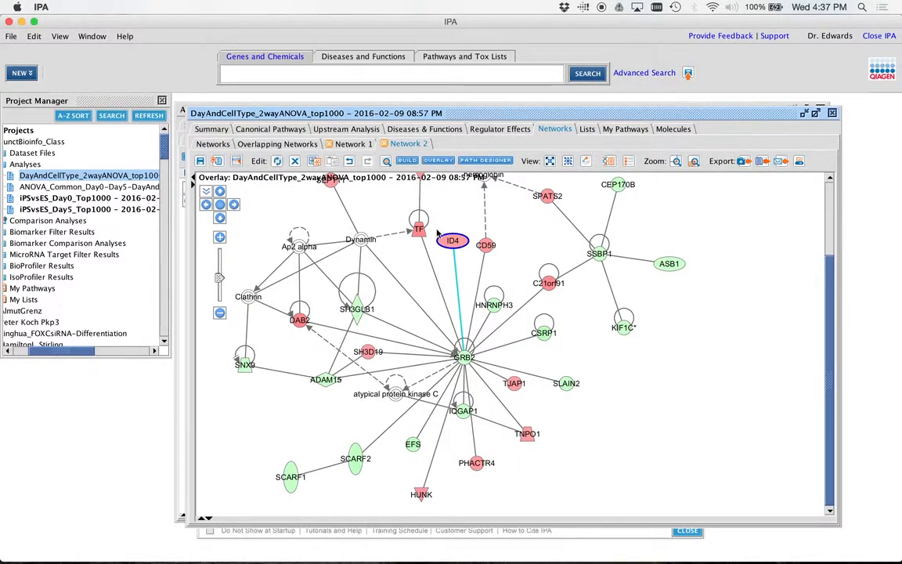
mouse_move(655, 413)
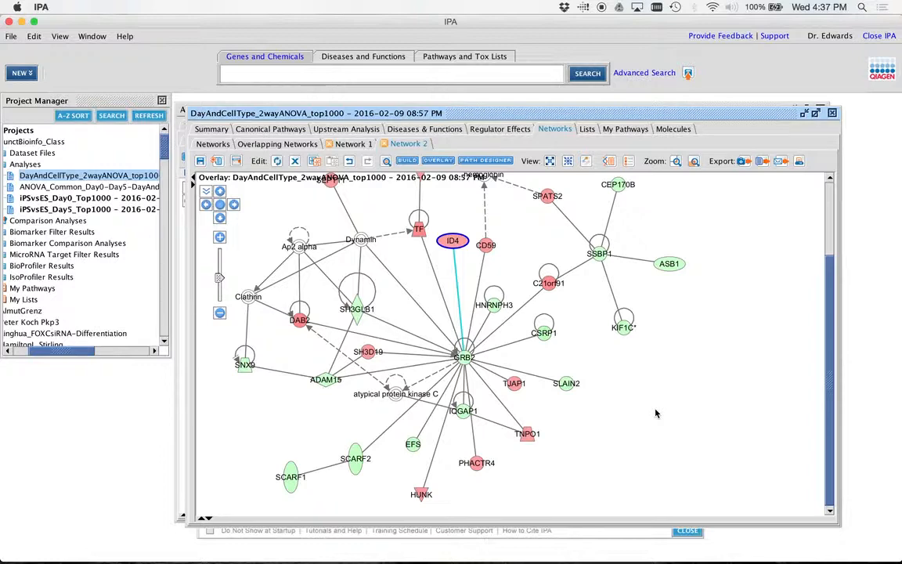
mouse_move(463, 357)
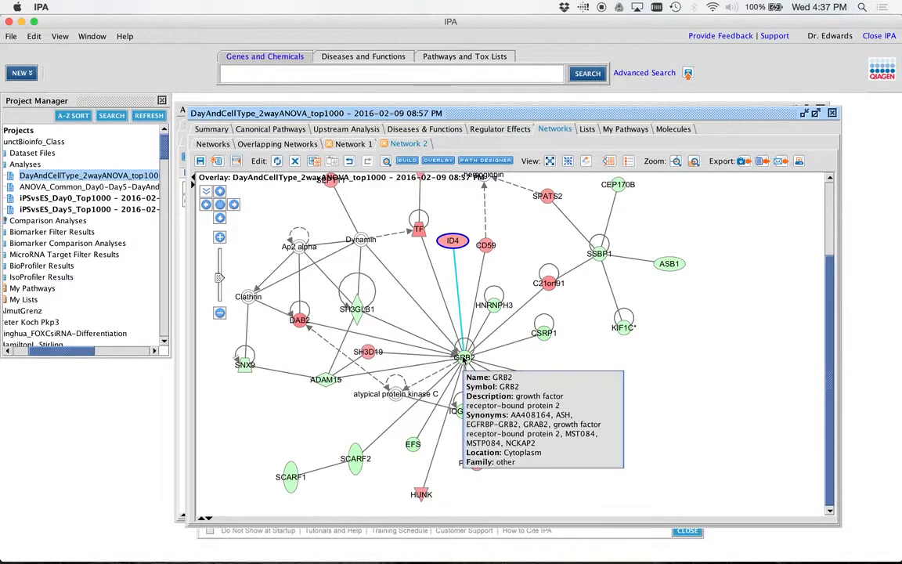
click(464, 357)
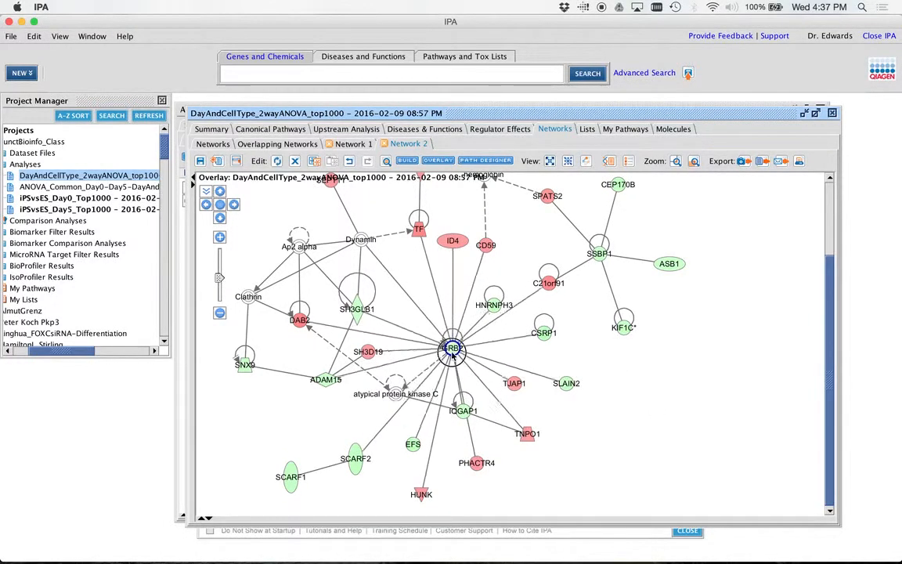
- Overlay molecule activity predictions on Network 2 via the MAP tool
click(437, 159)
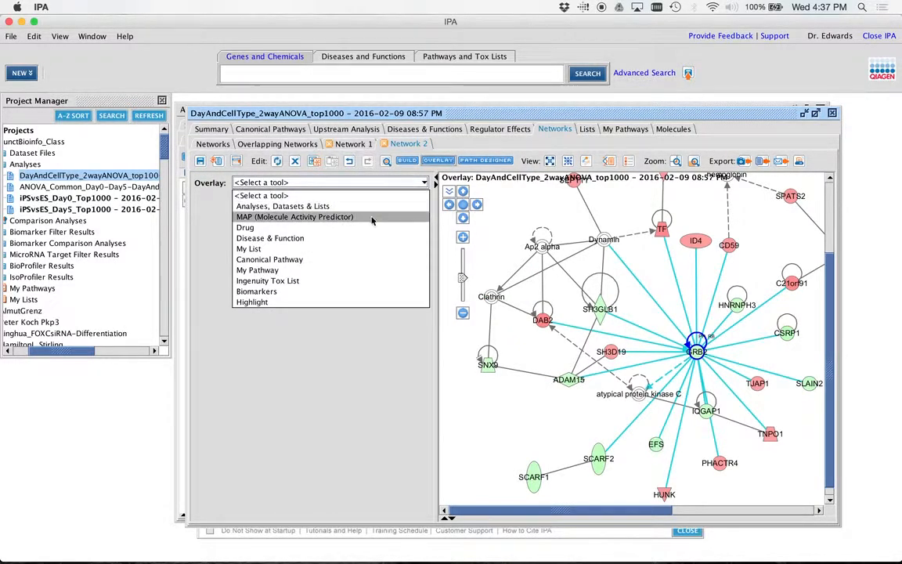
click(294, 216)
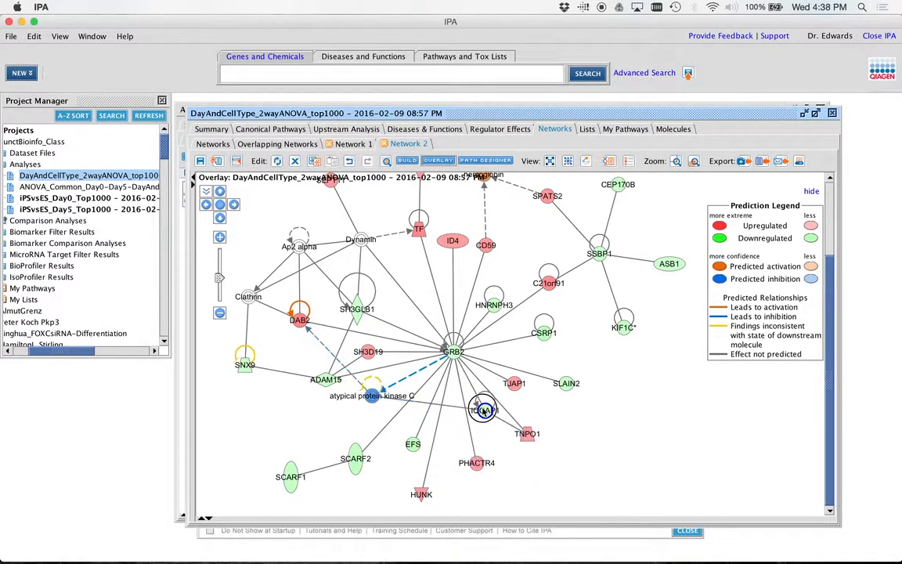
mouse_move(454, 350)
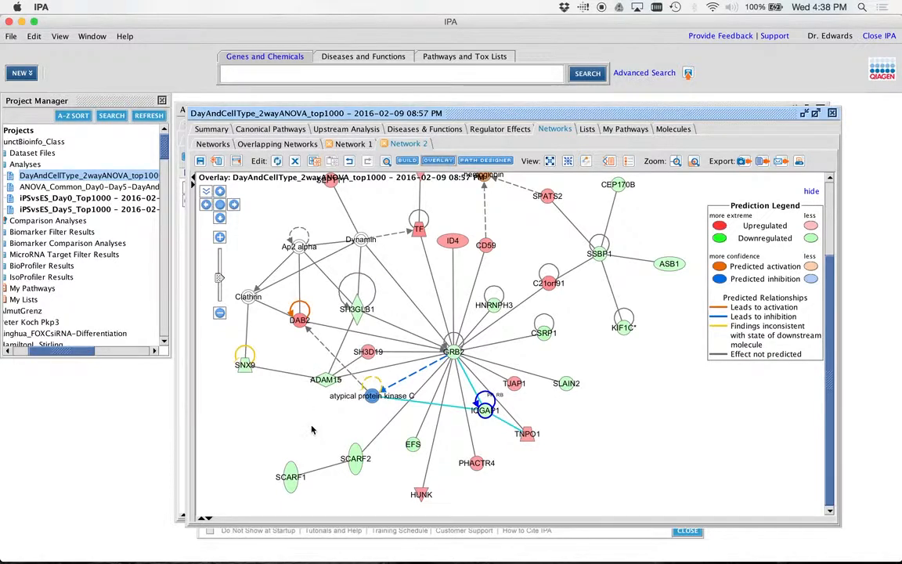
mouse_move(406, 436)
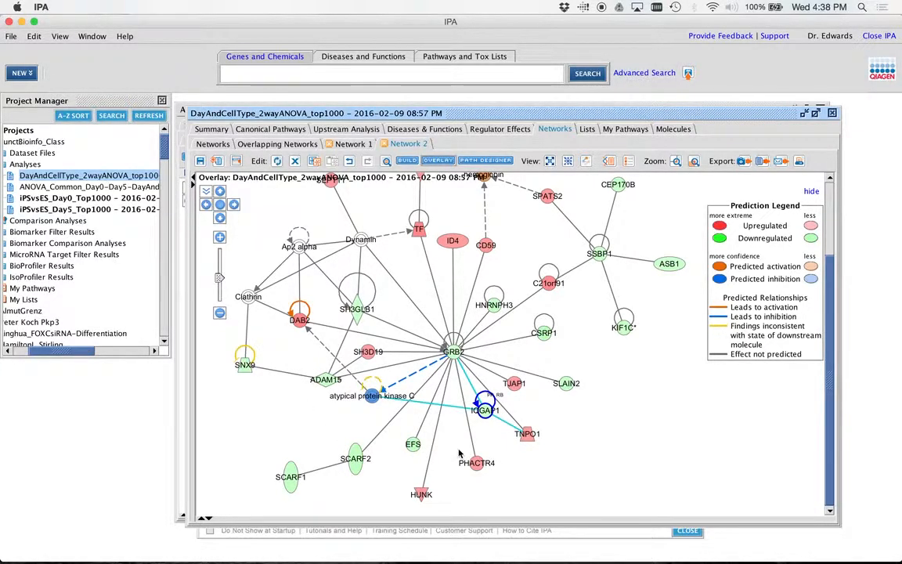
mouse_move(454, 351)
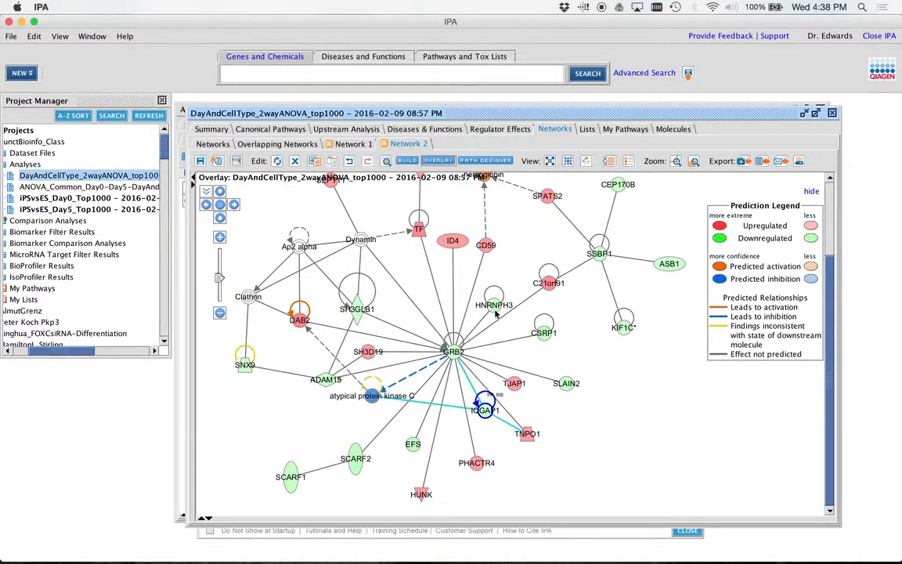
mouse_move(502, 383)
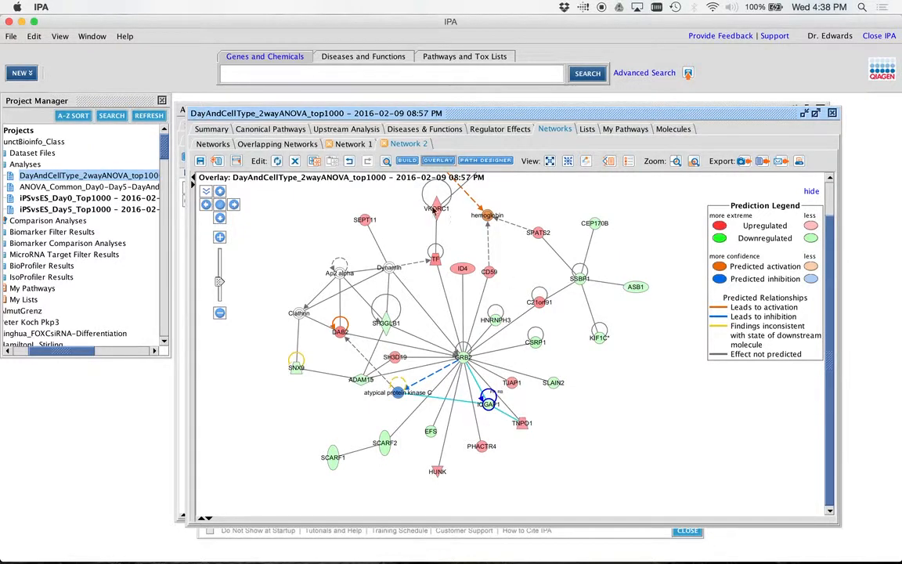
mouse_move(436, 260)
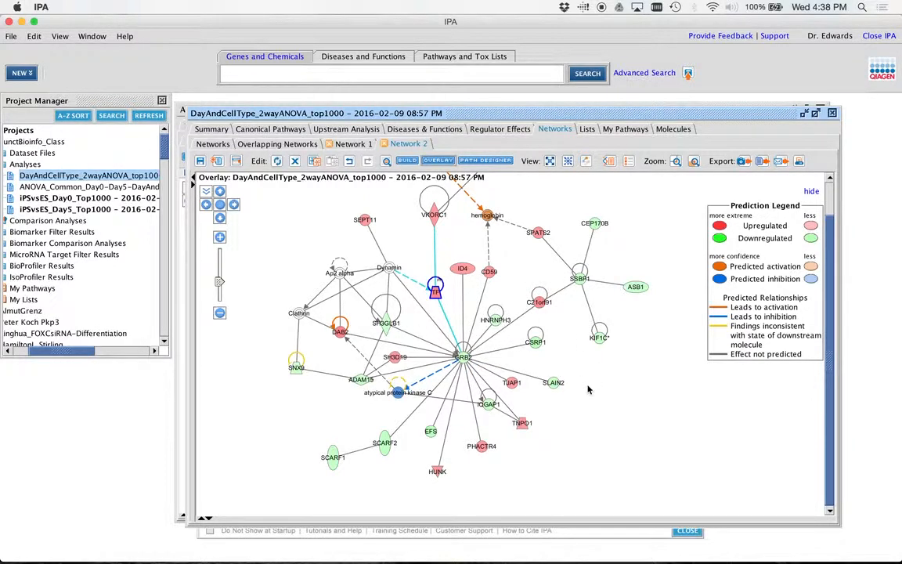
mouse_move(589, 404)
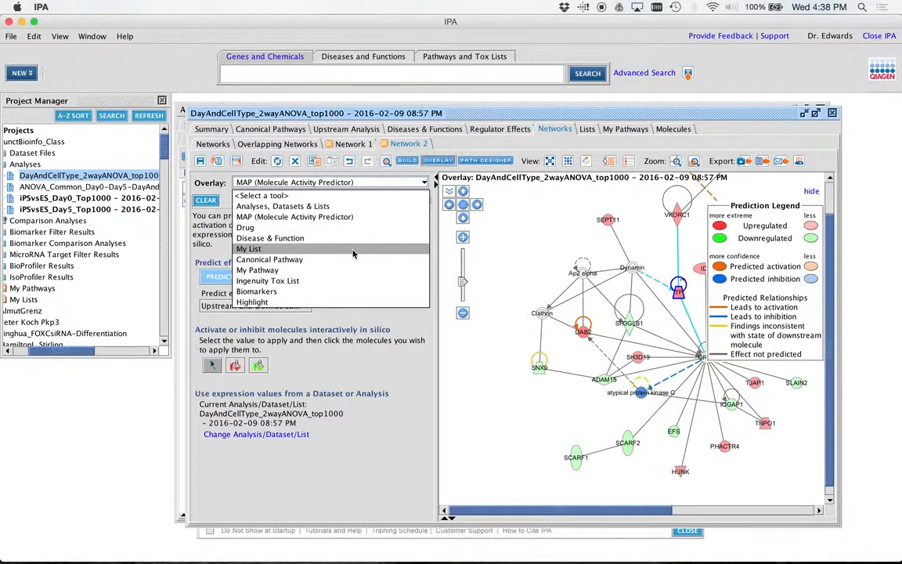
mouse_move(270, 260)
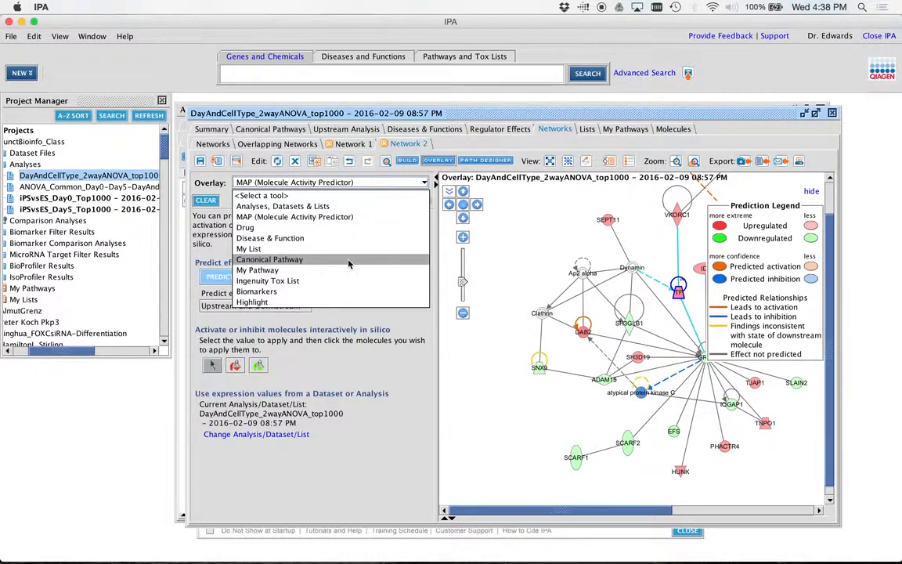
- Switch Network 2's overlay to Canonical Pathway for Clathrin-mediated Endocytosis Signaling
click(269, 260)
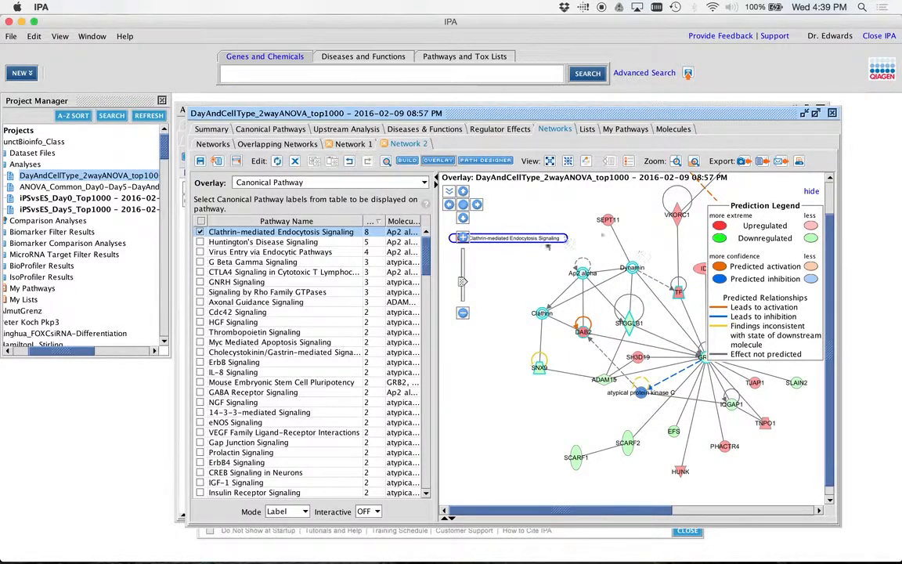
mouse_move(541, 313)
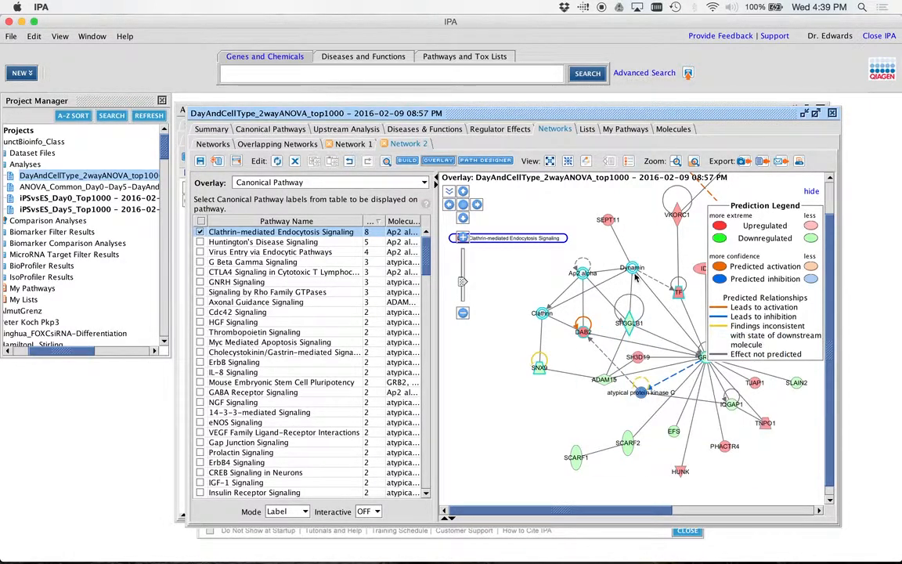
mouse_move(689, 385)
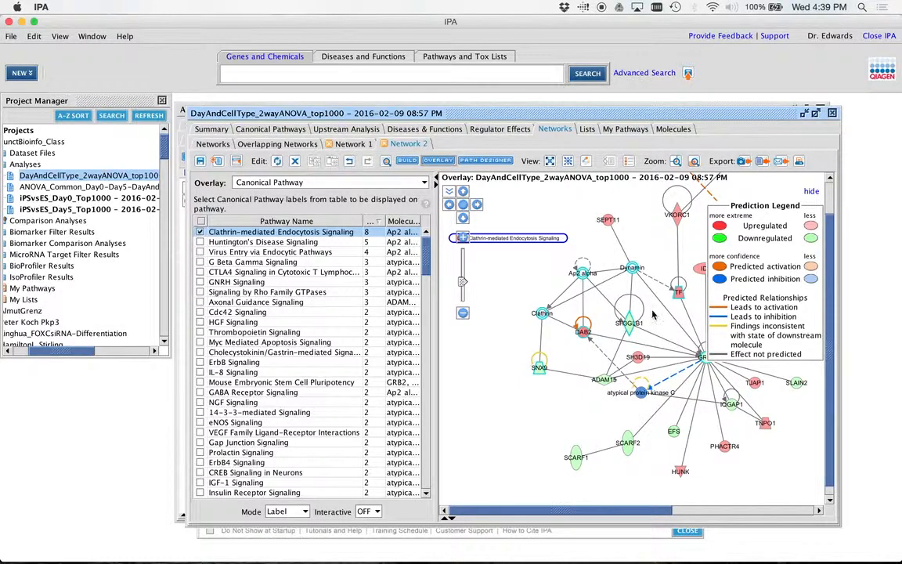
mouse_move(451, 266)
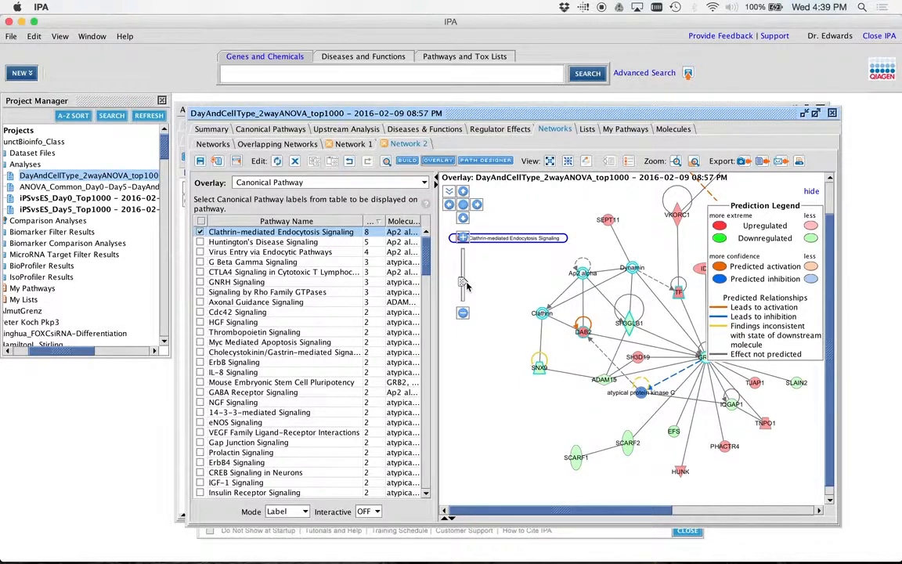
mouse_move(520, 250)
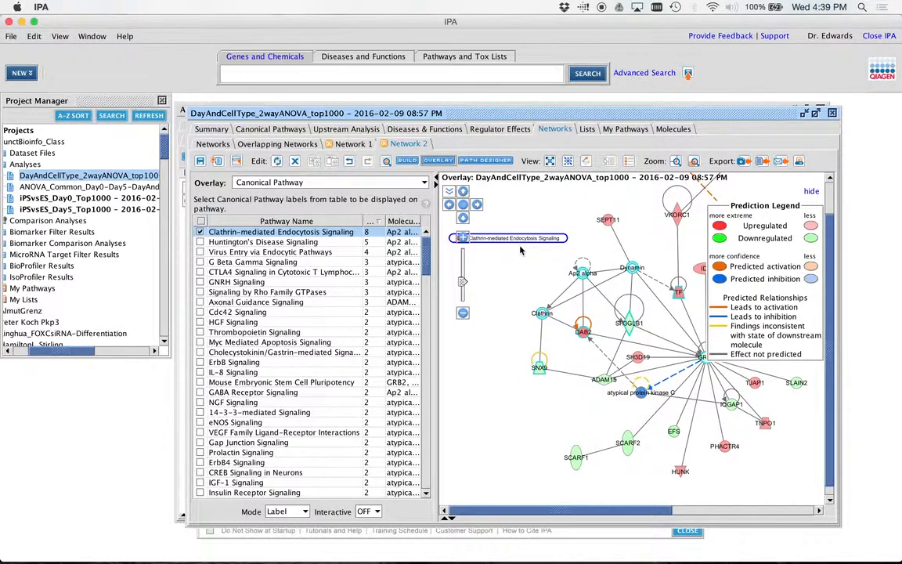
mouse_move(515, 252)
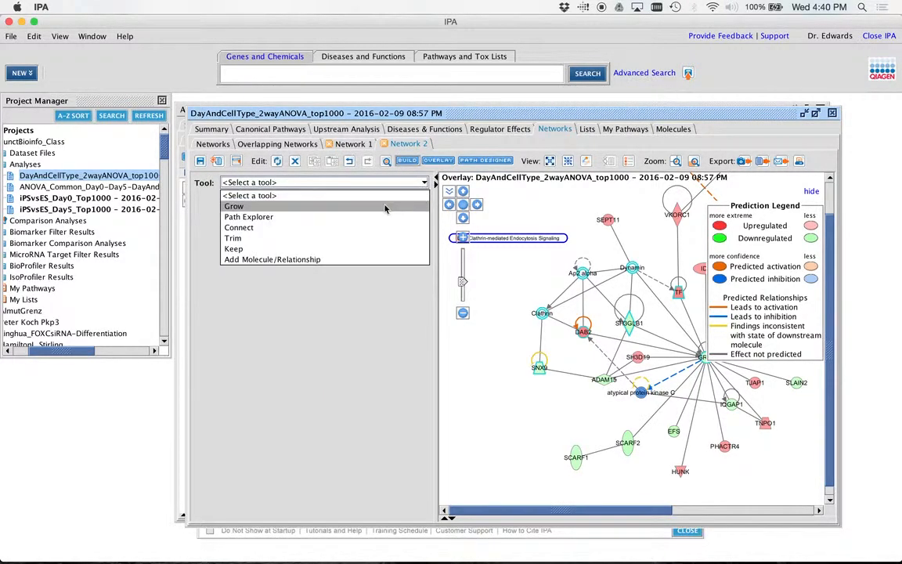
- Select the Grow tool for extending Network 2 from its molecules
click(233, 206)
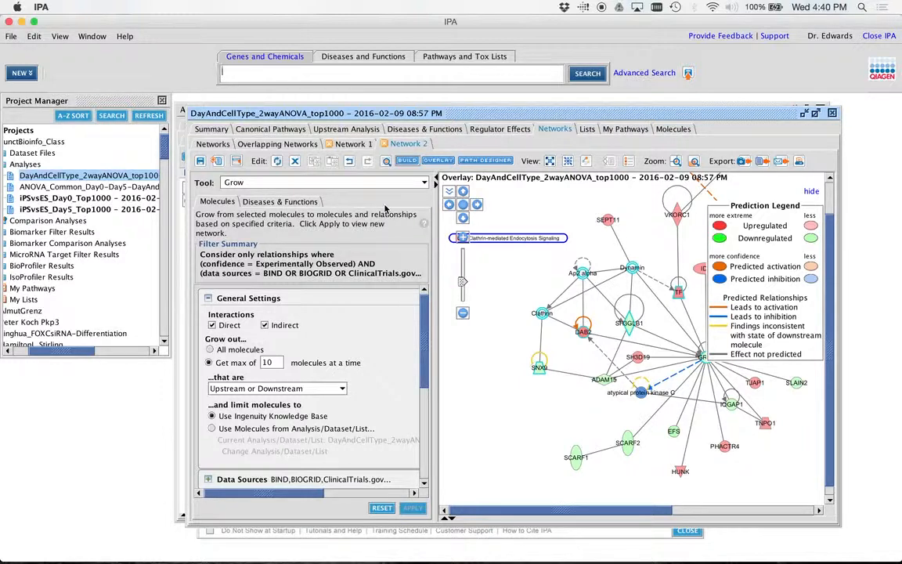
mouse_move(297, 203)
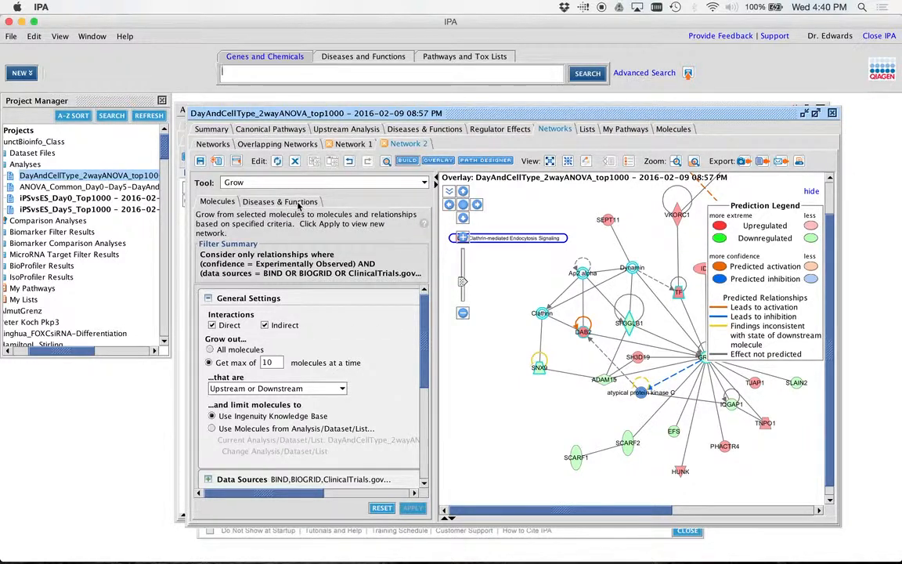
- Switch the Grow tool to Diseases & Functions, highlighting receptor-mediated endocytosis
click(278, 201)
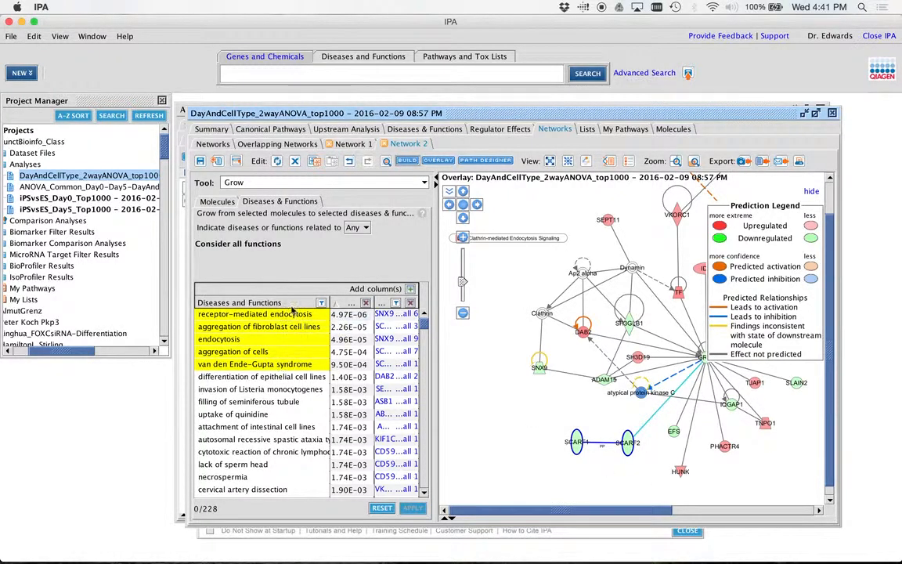
mouse_move(298, 313)
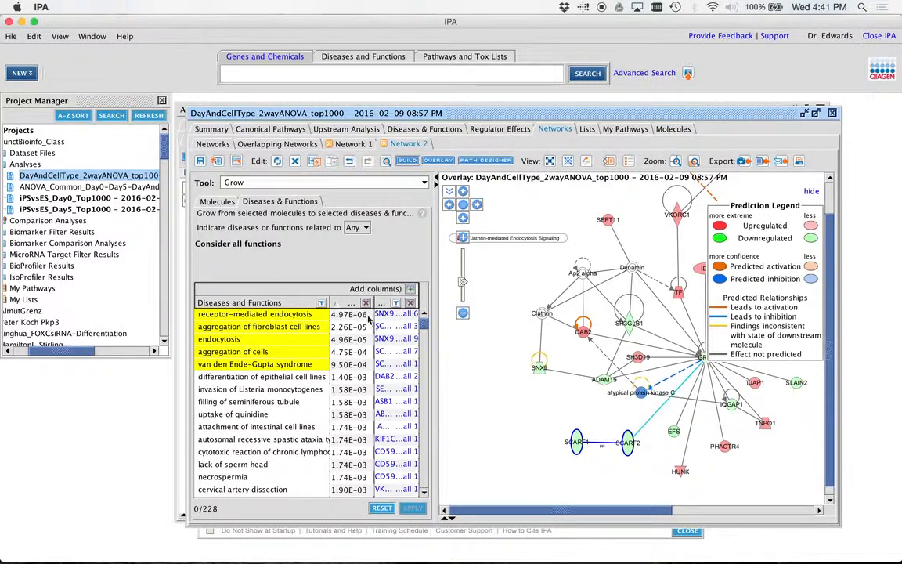
- Grow the receptor-mediated endocytosis function node into Network 2 and position it near the bottom
click(413, 507)
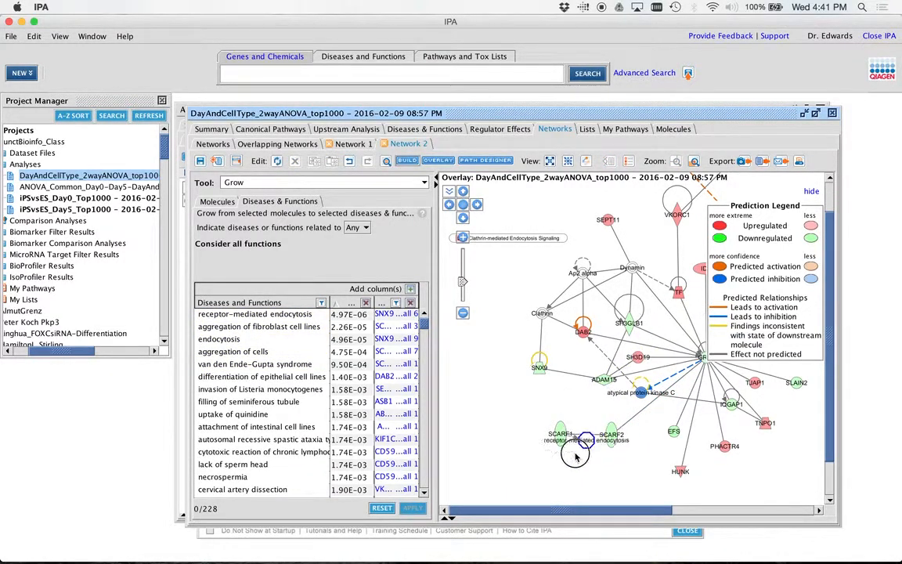
drag(576, 440, 522, 470)
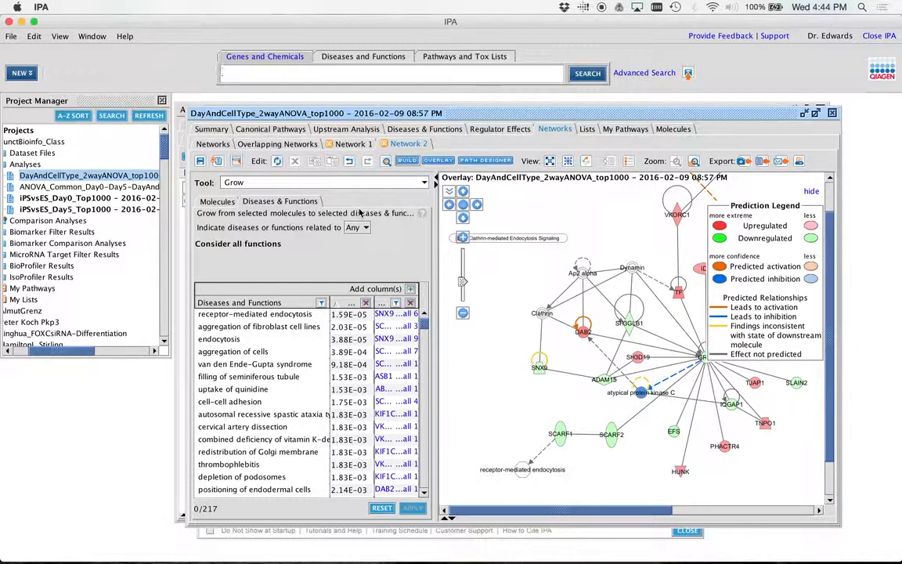
mouse_move(426, 129)
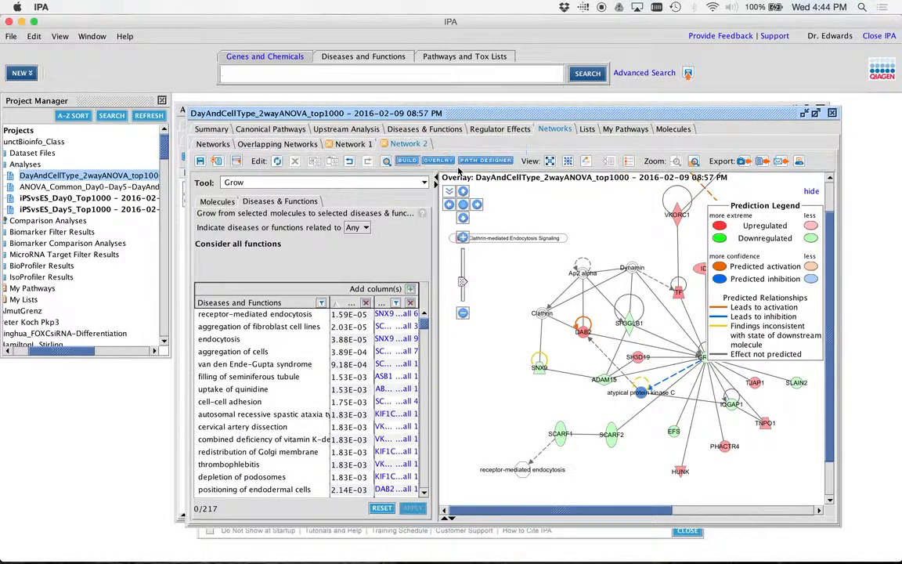
mouse_move(345, 129)
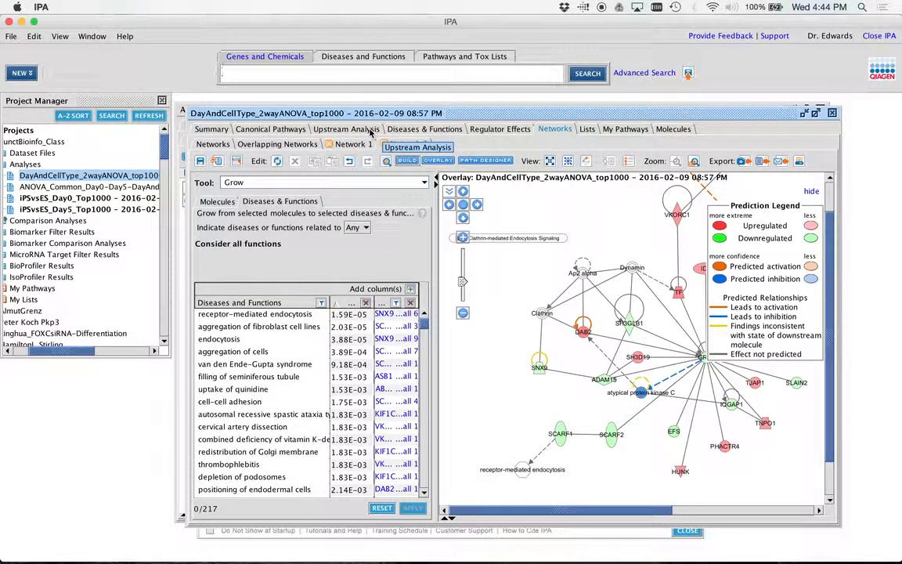